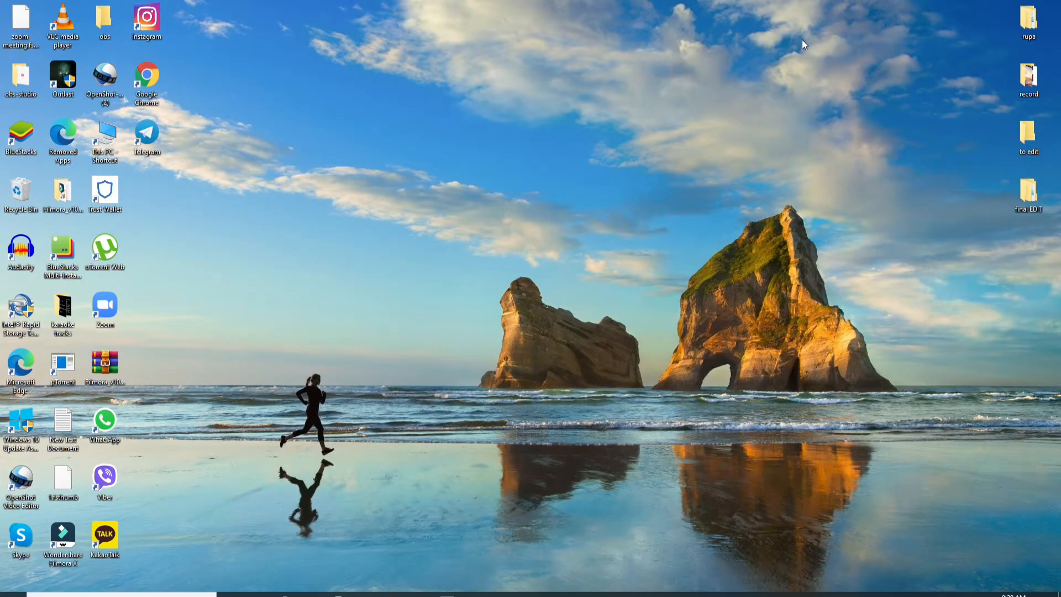
pyautogui.moveTo(462, 272)
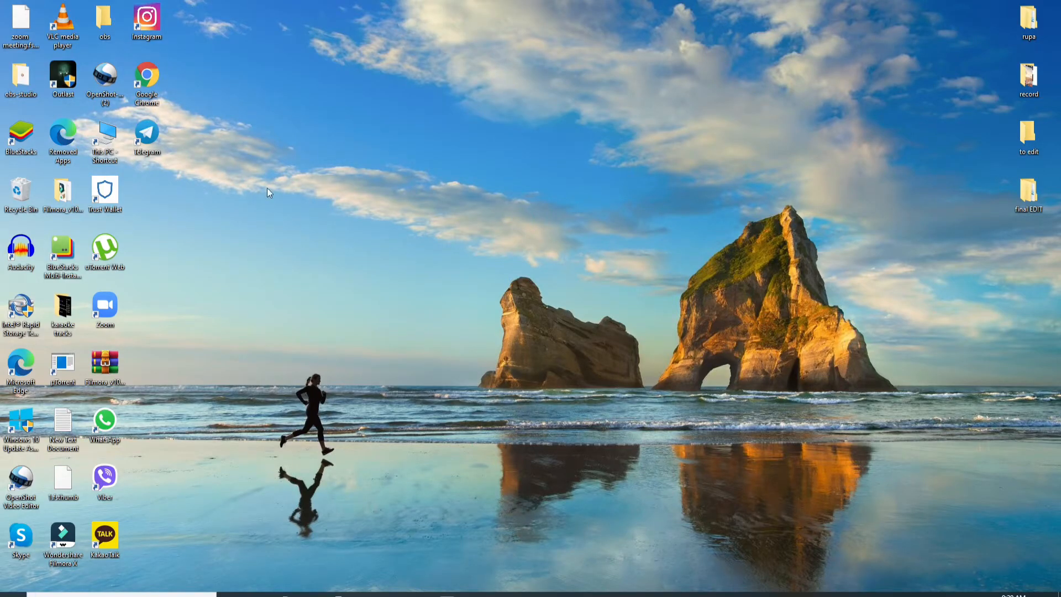
# Launch Chrome from the desktop shortcut and reach the Xfinity sign-in form
pyautogui.click(147, 78)
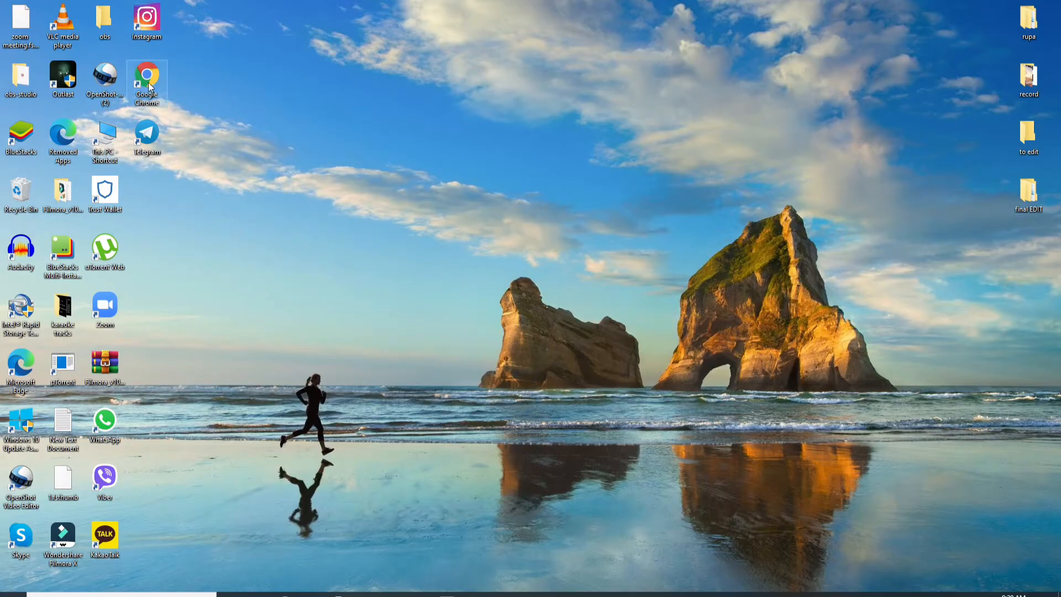
pyautogui.doubleClick(146, 77)
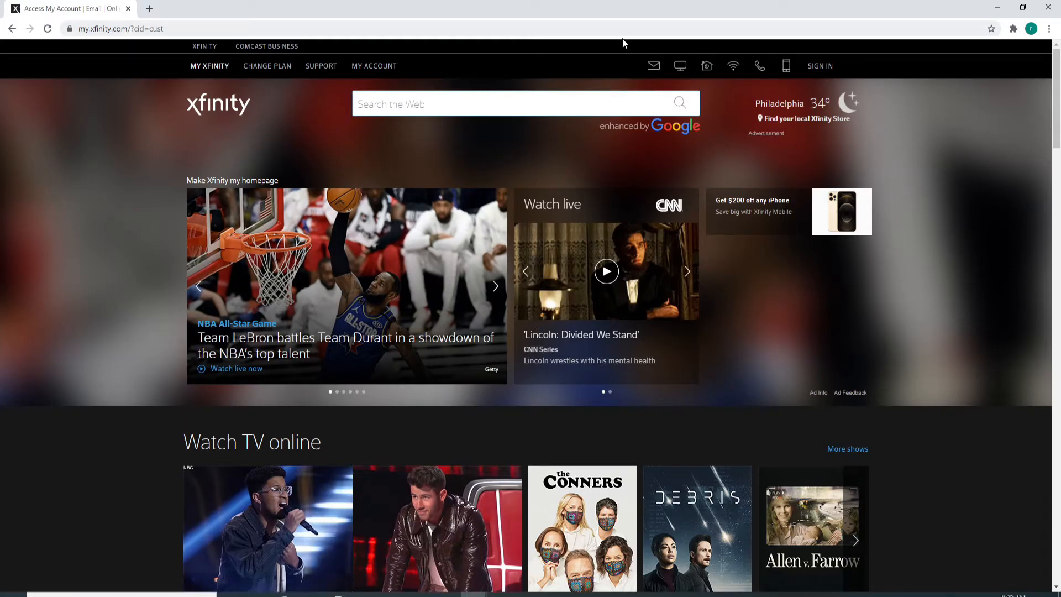
pyautogui.click(819, 65)
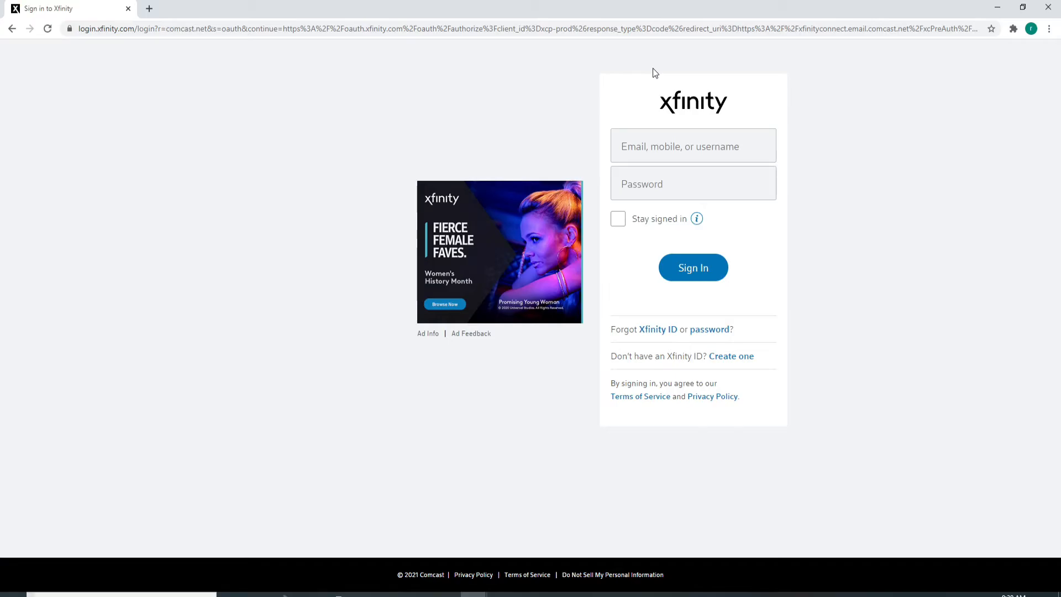
pyautogui.moveTo(703, 68)
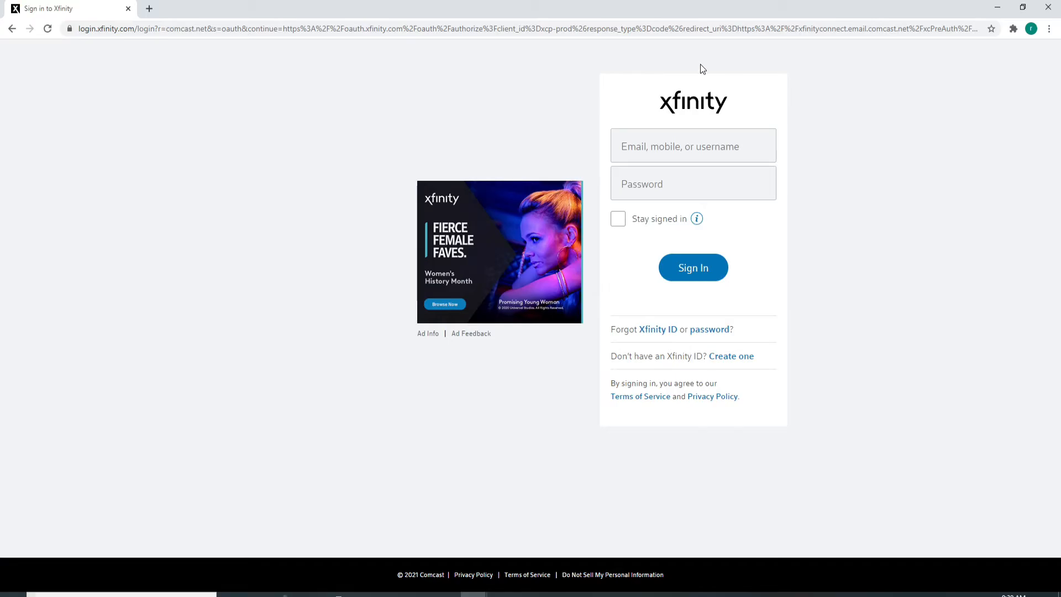
pyautogui.click(692, 146)
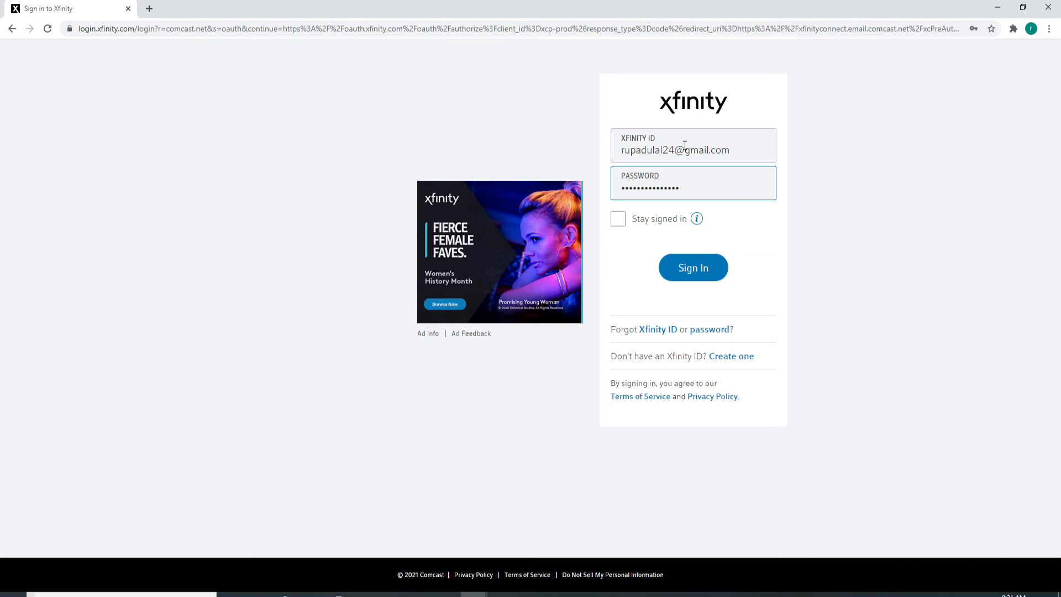
# Enter the Xfinity ID and password and keep the stay-signed-in option on
pyautogui.write('•')
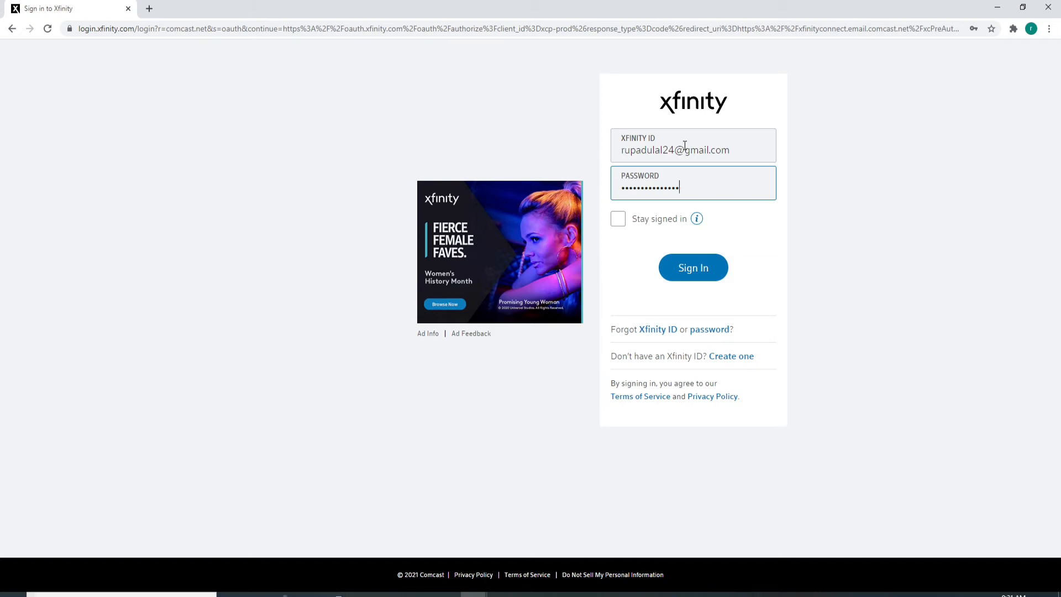
pyautogui.click(617, 219)
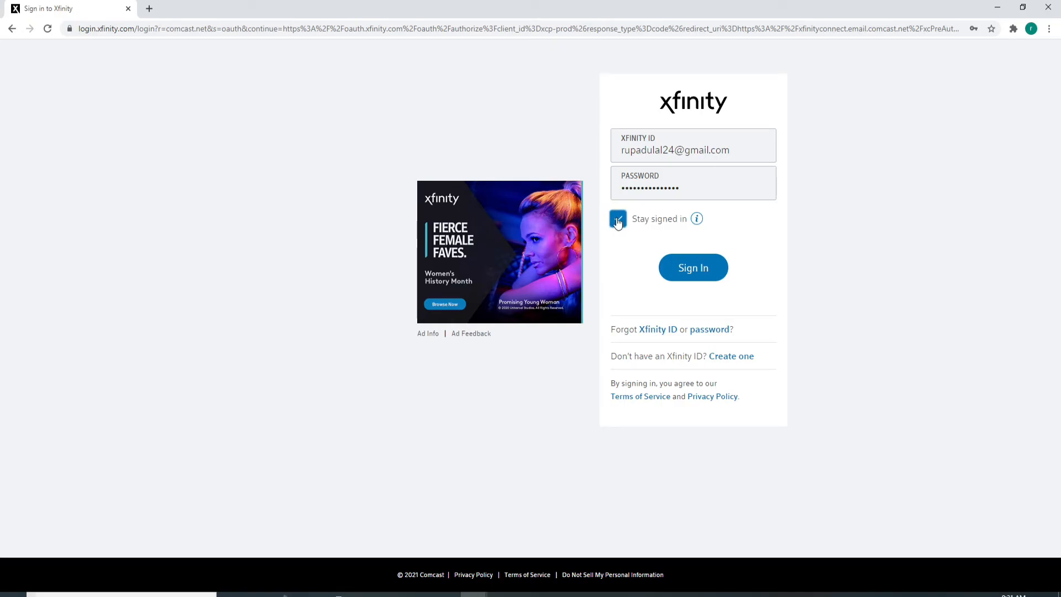
pyautogui.click(617, 218)
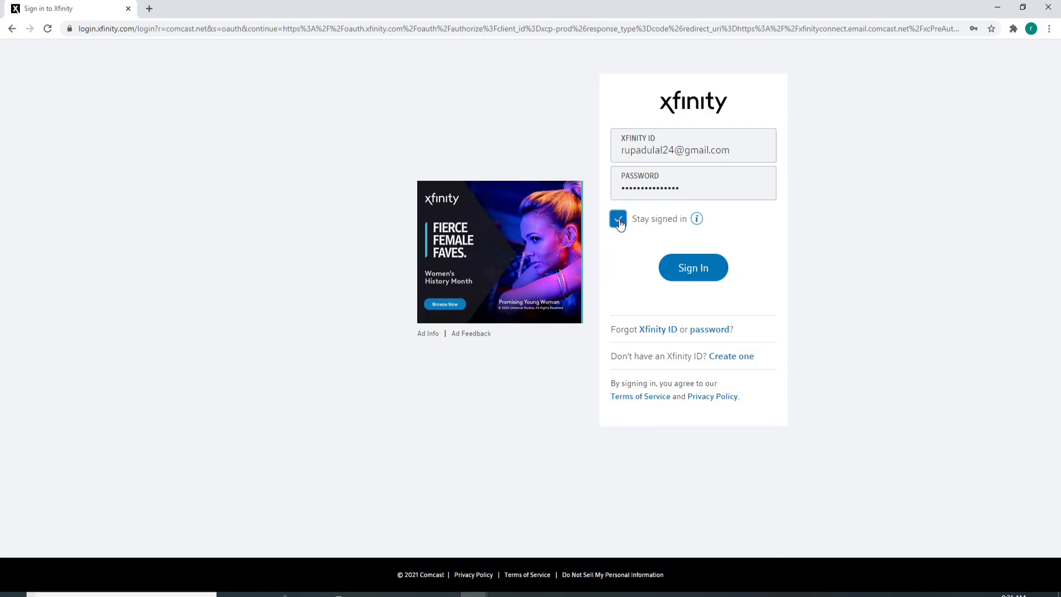
pyautogui.click(616, 218)
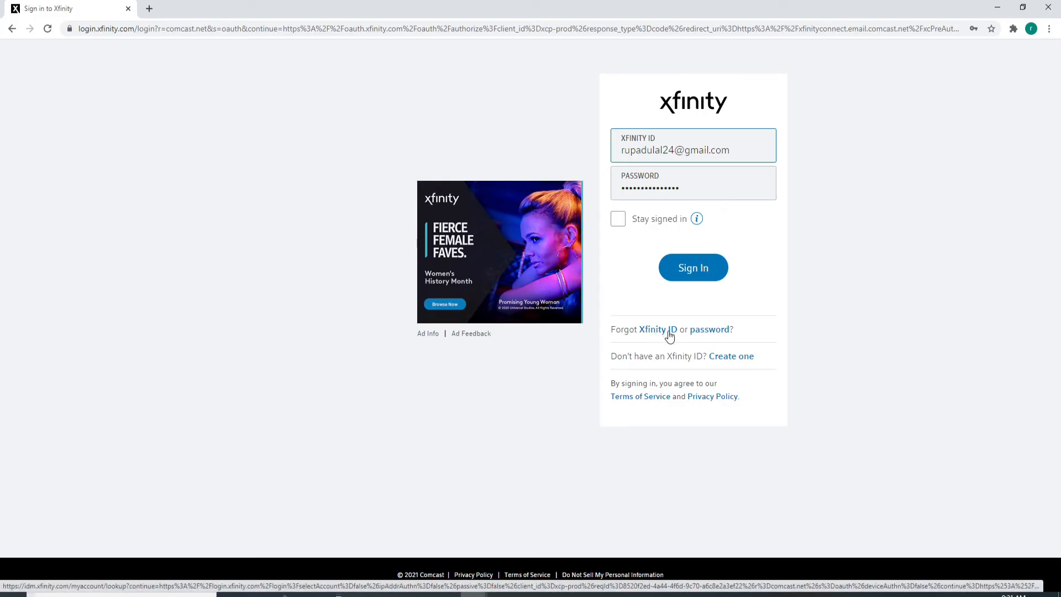
pyautogui.click(692, 182)
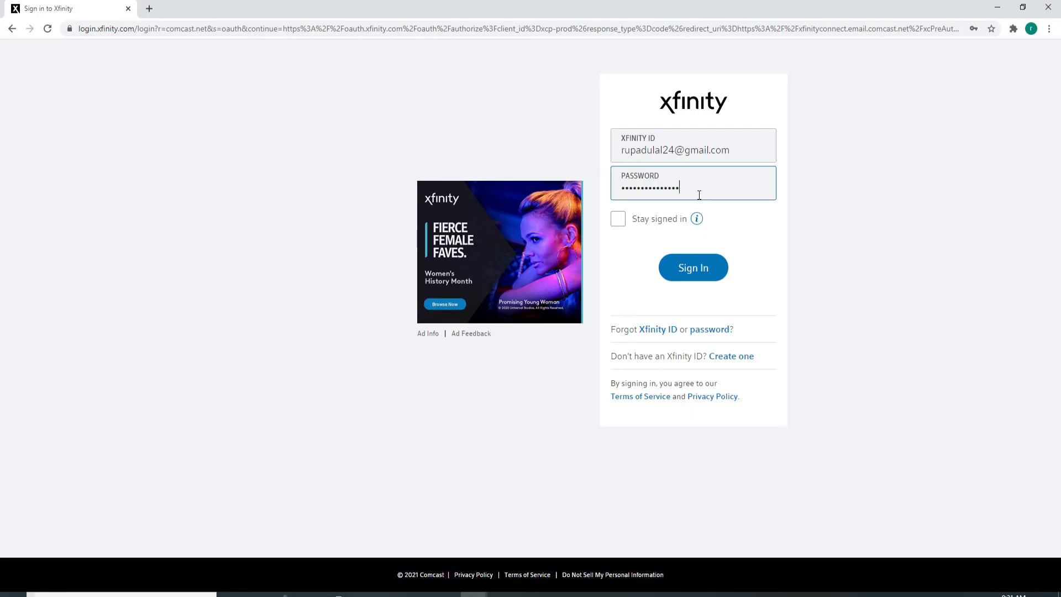
pyautogui.moveTo(710, 332)
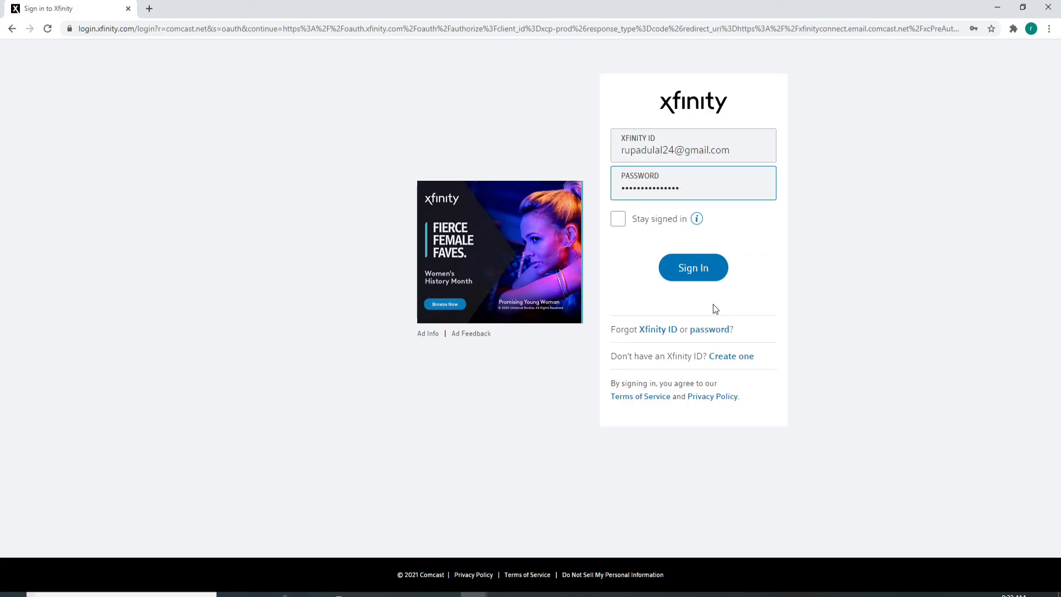
pyautogui.write('•')
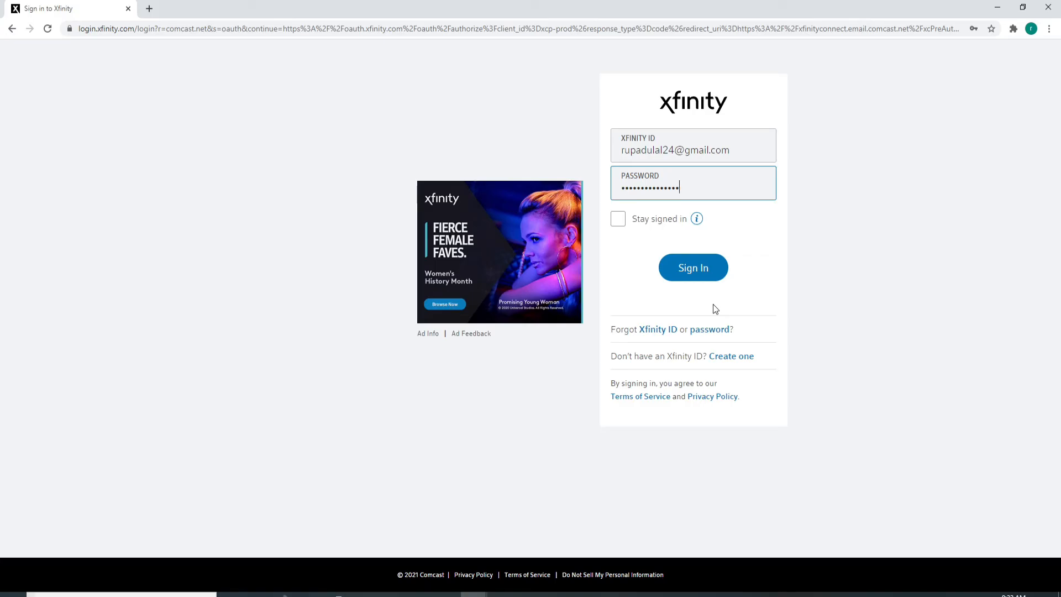